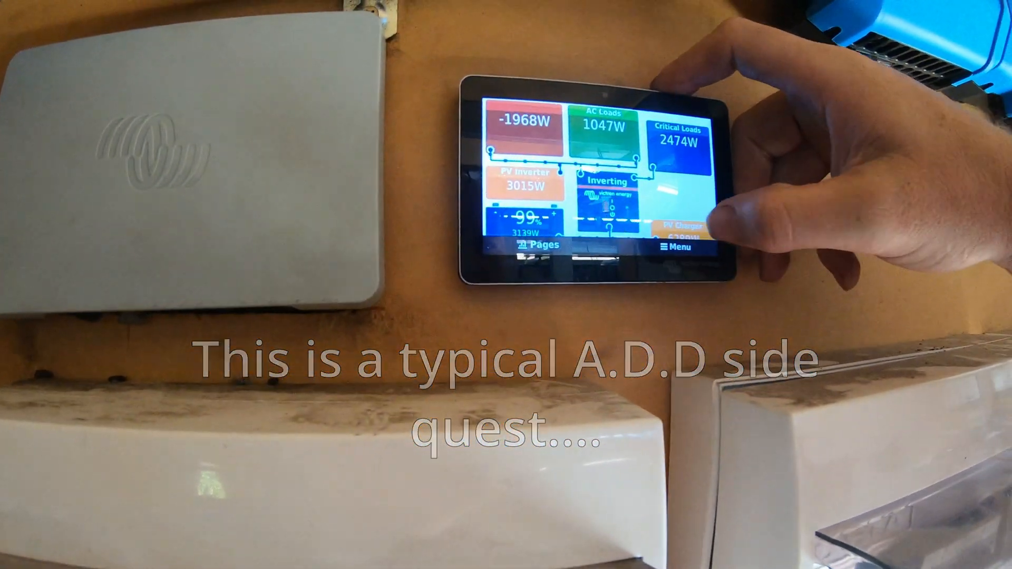
# - Show the Device List from the overview and scroll to the Quattro 48/10000/140-2x100 inverter entry
pyautogui.click(675, 247)
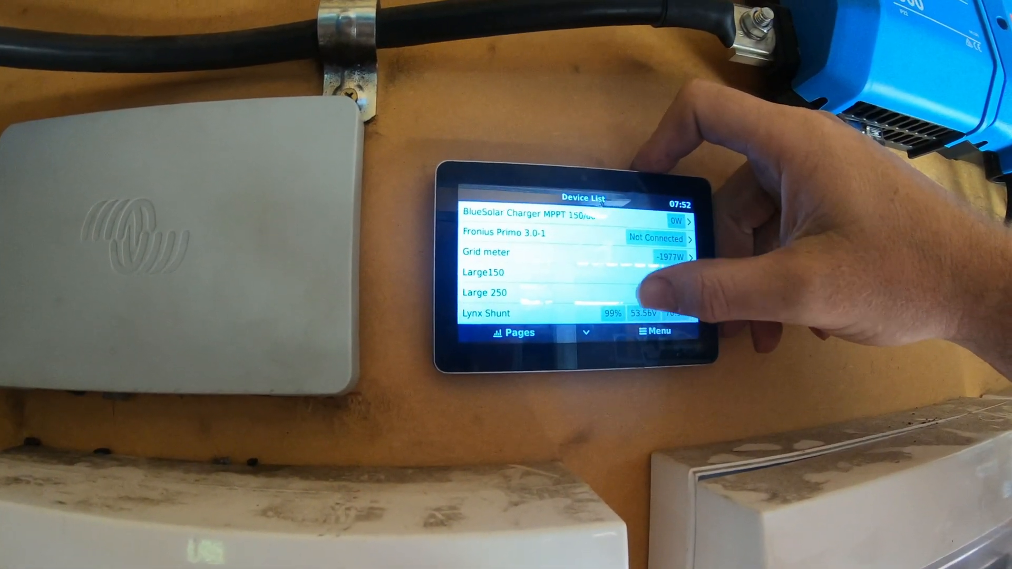
pyautogui.scroll(-3)
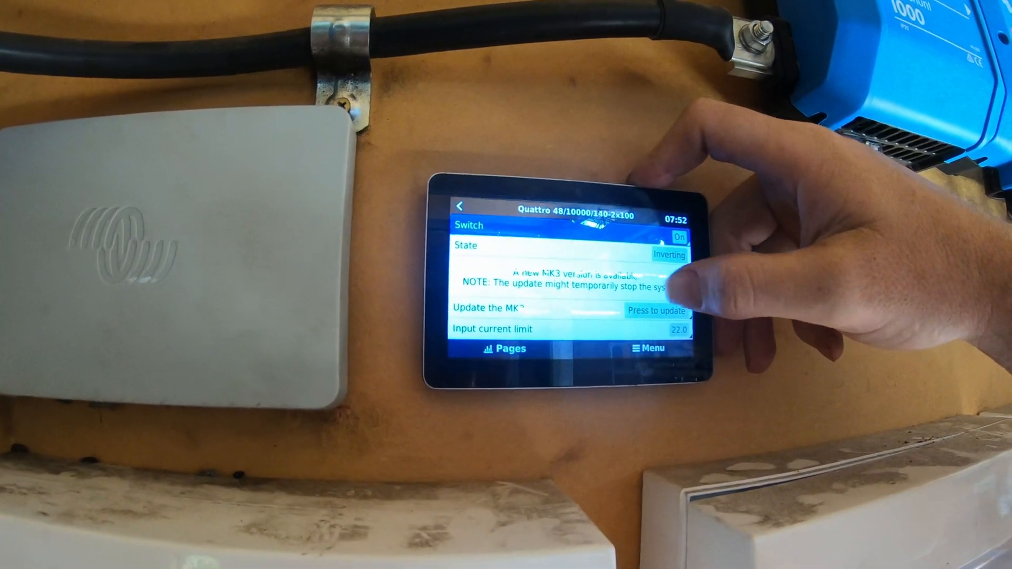
pyautogui.scroll(-3)
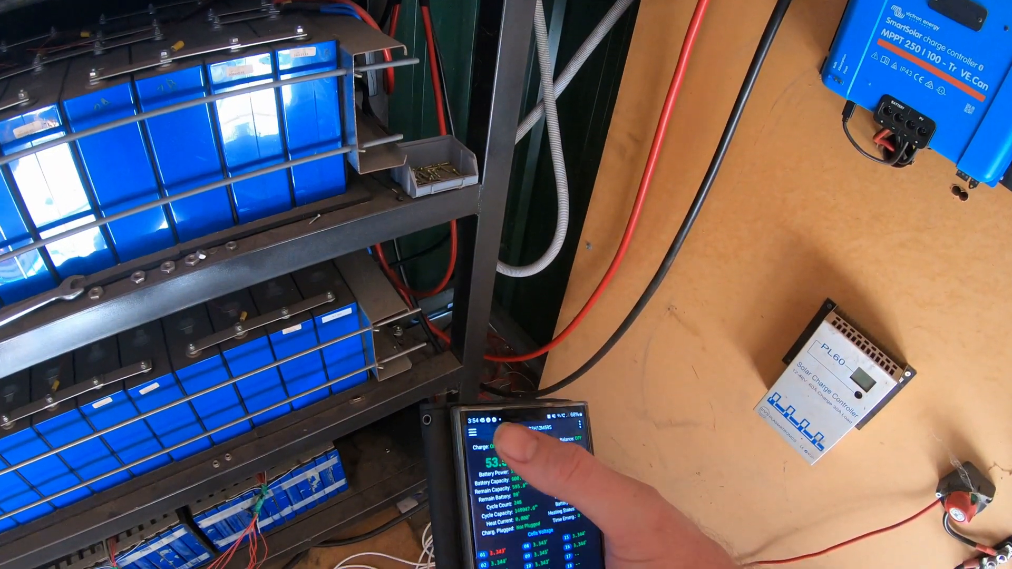
# - View a pack's cell voltages, return to select another Shelf pack, then show the Victron device list
pyautogui.click(474, 428)
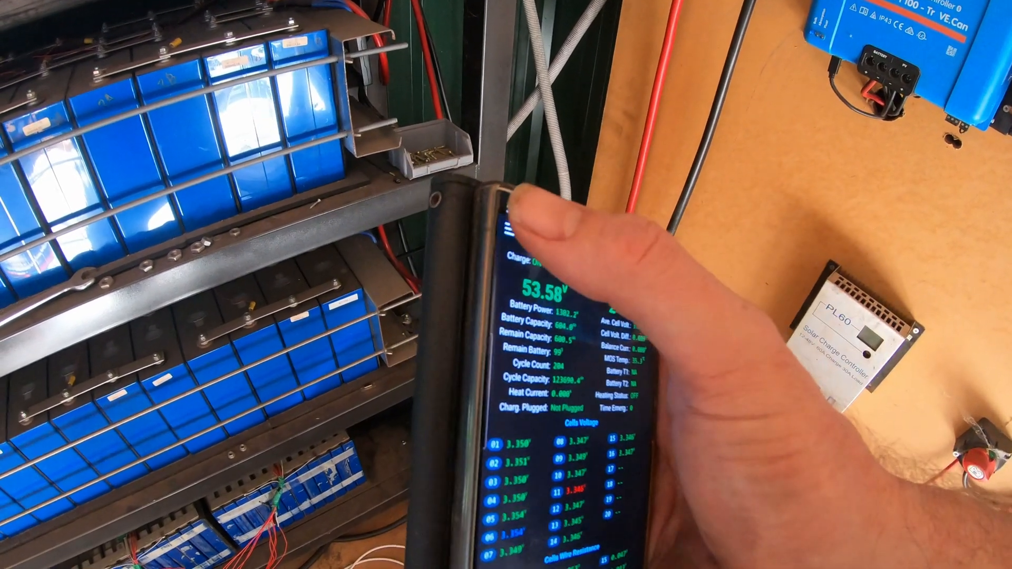
pyautogui.click(510, 226)
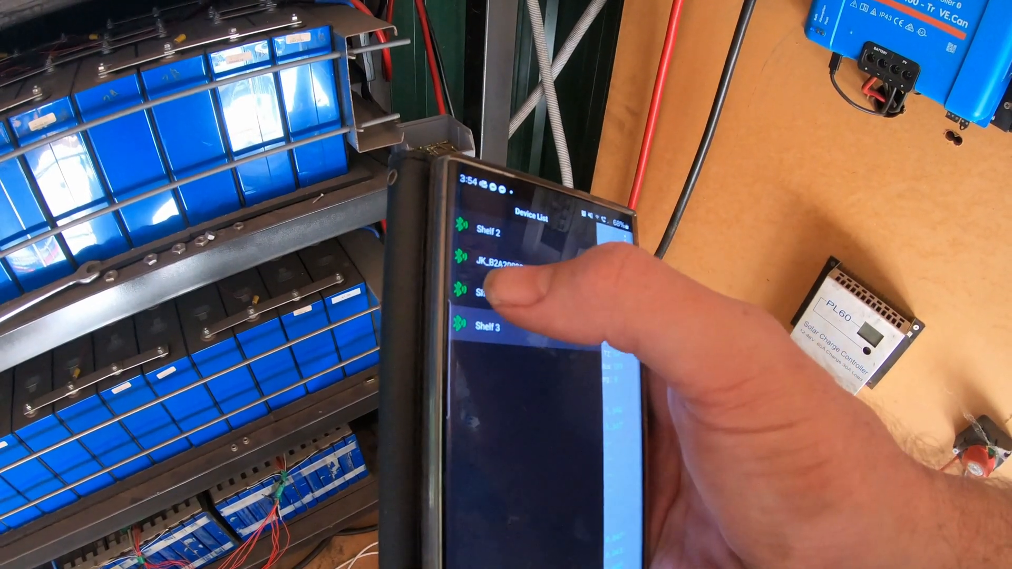
pyautogui.click(490, 291)
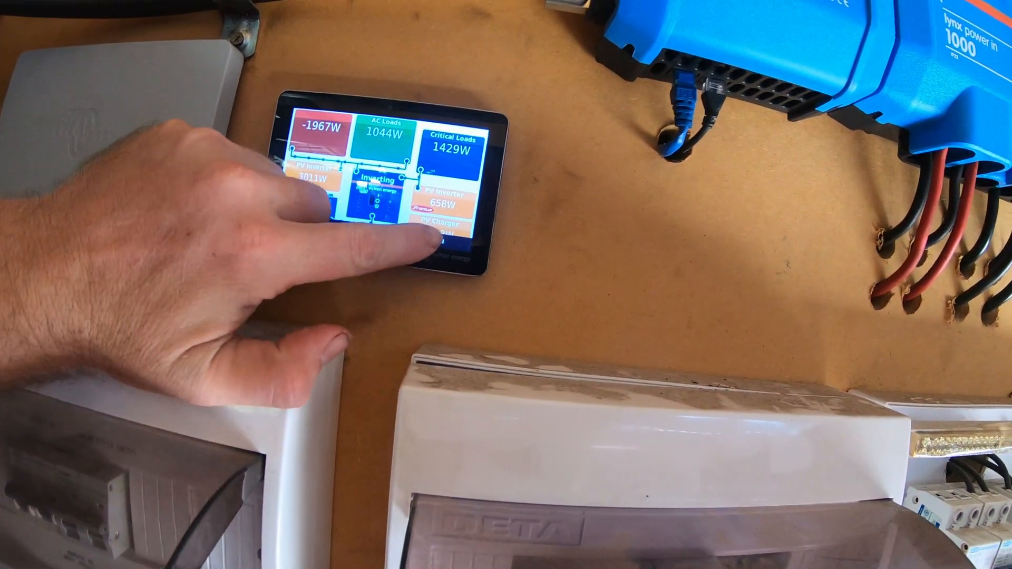
pyautogui.click(401, 252)
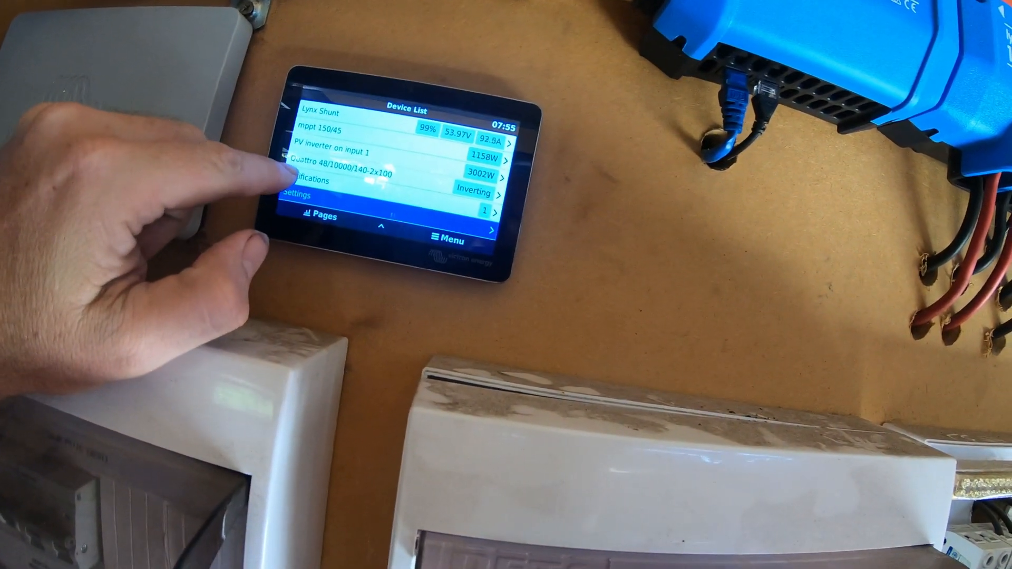